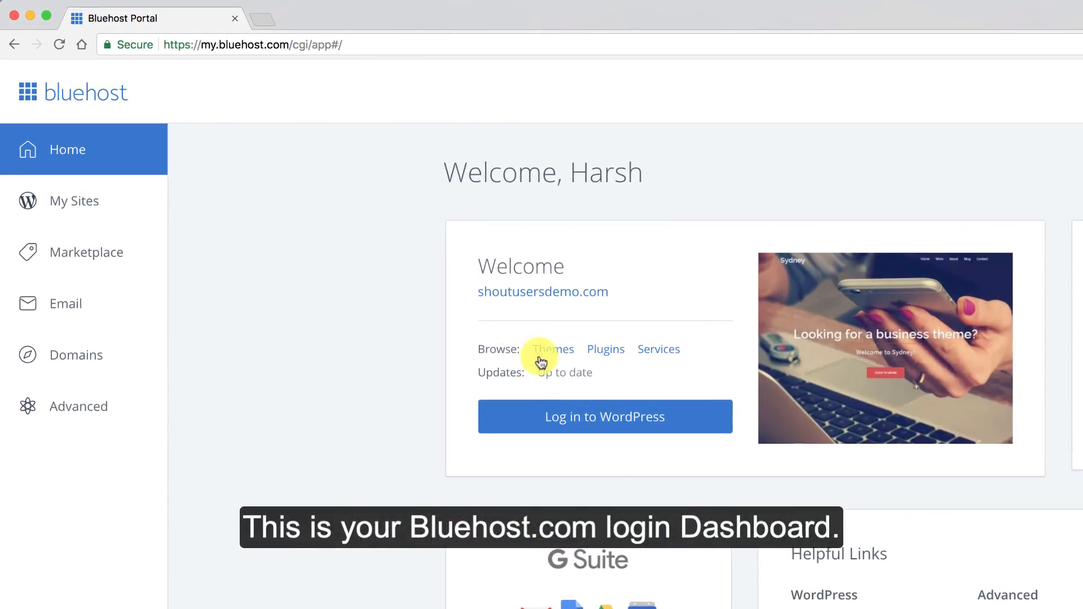
Open the WordPress admin for shoutusersdemo.com from the Bluehost home page
left_click(604, 416)
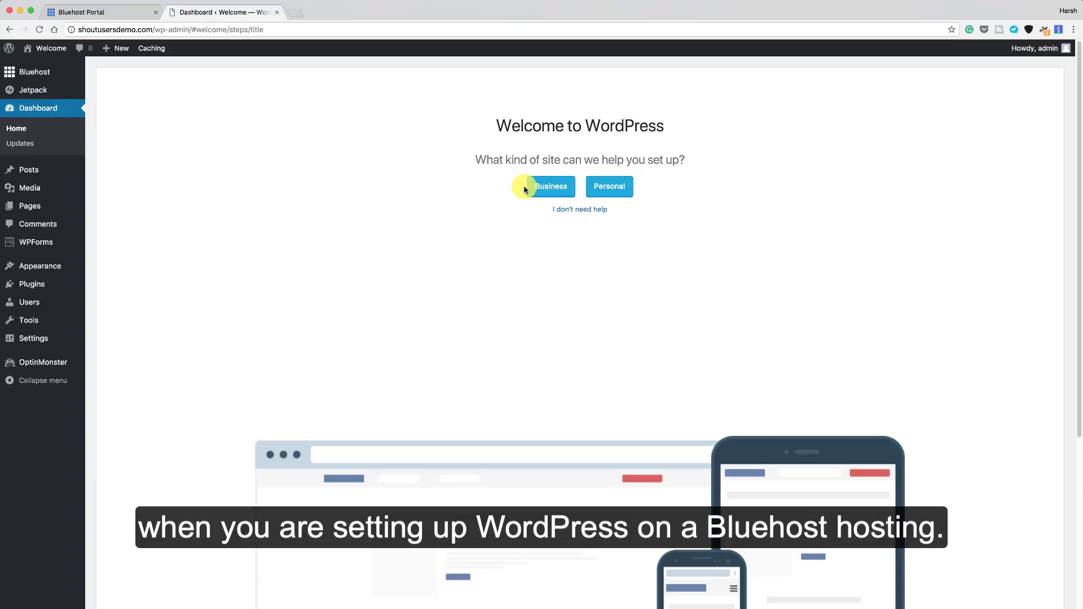
mouse_move(600, 151)
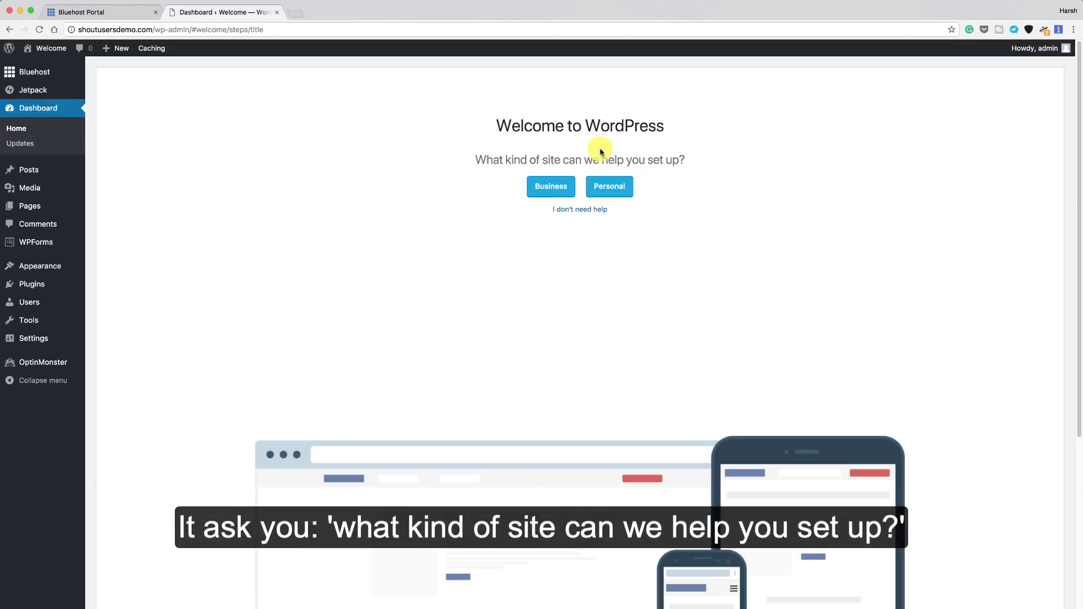
mouse_move(645, 164)
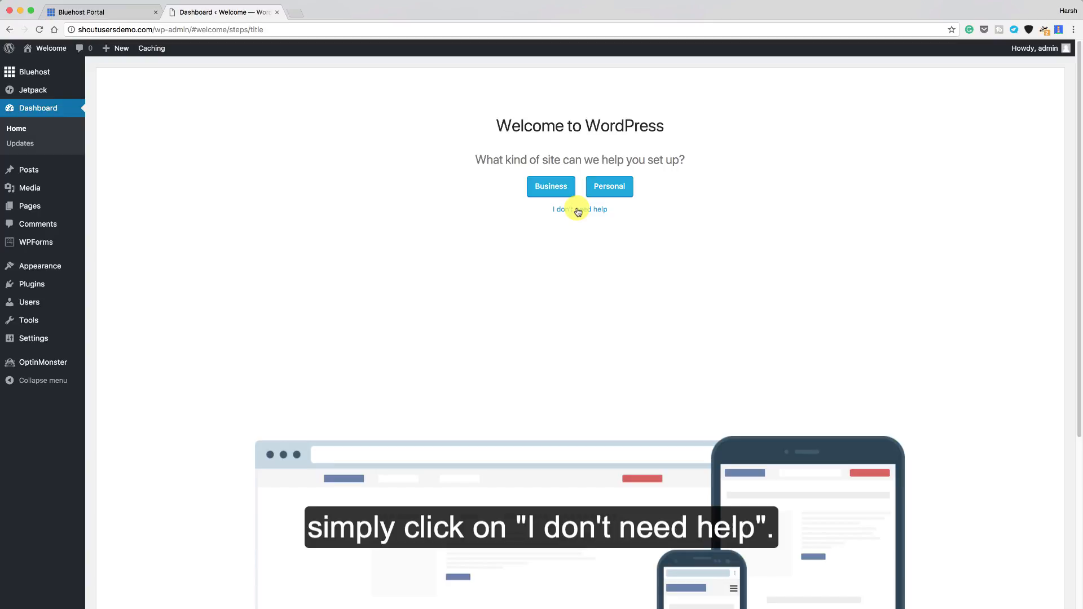
Skip the WordPress welcome wizard and dismiss the WordPress Experts promo banner
left_click(579, 209)
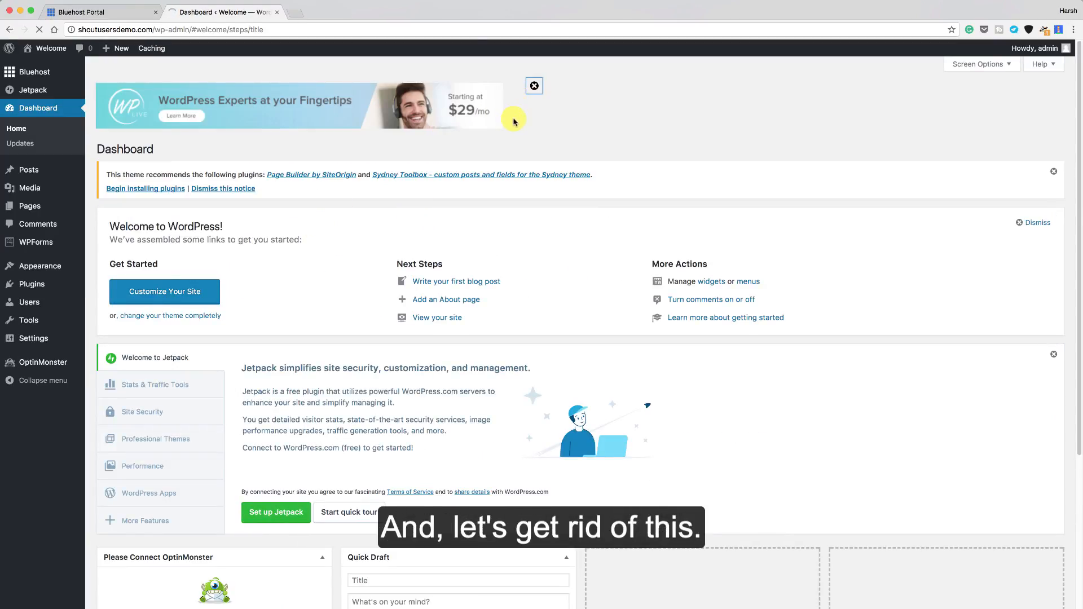
left_click(533, 86)
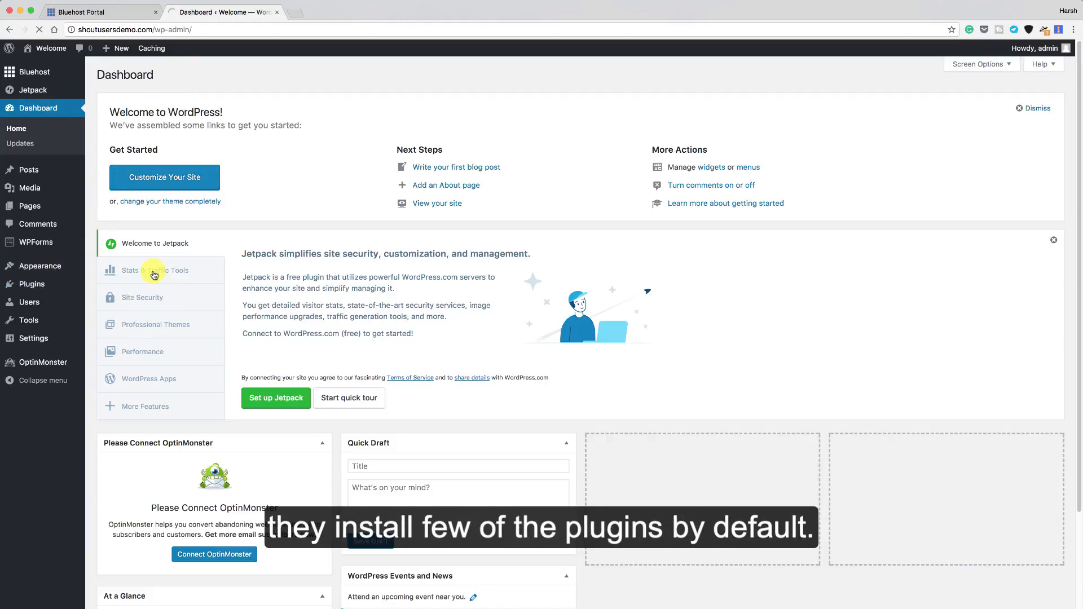
Deactivate the Bluehost plugin from the installed plugins list
scroll("down", 3)
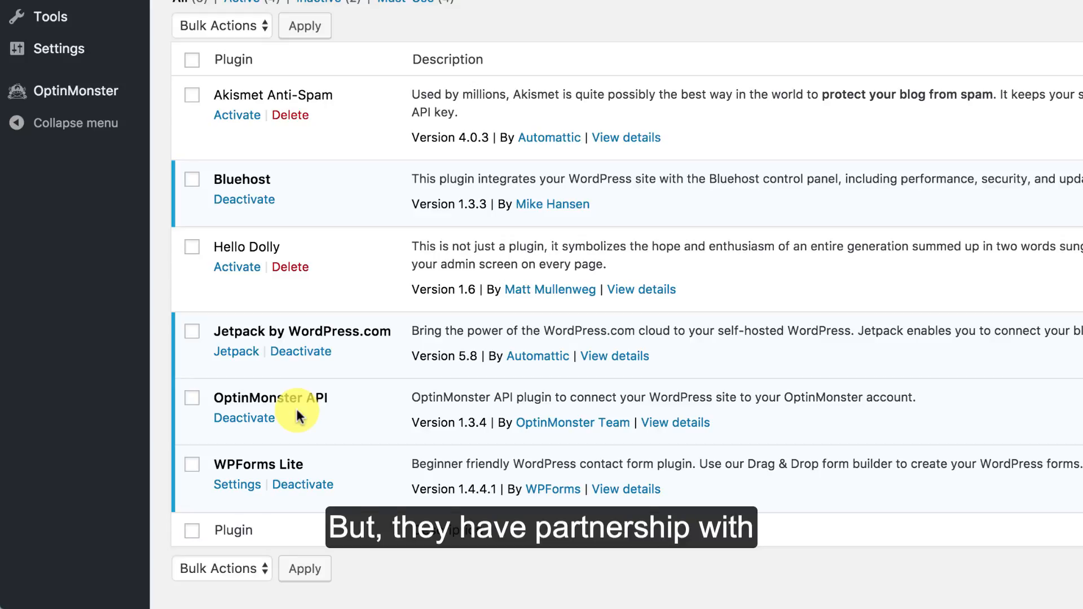
mouse_move(305, 404)
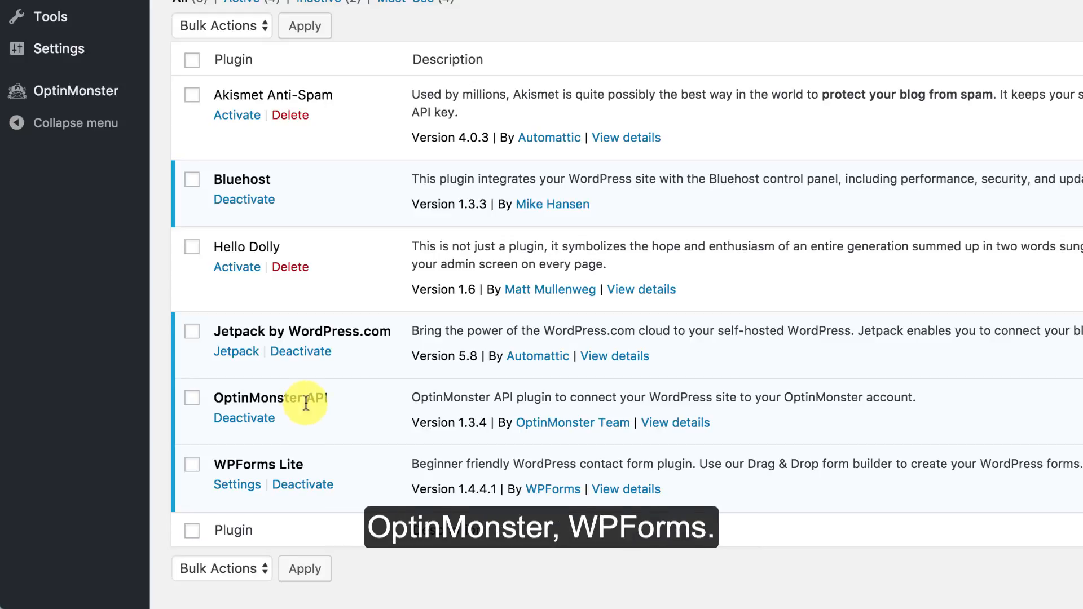
mouse_move(295, 231)
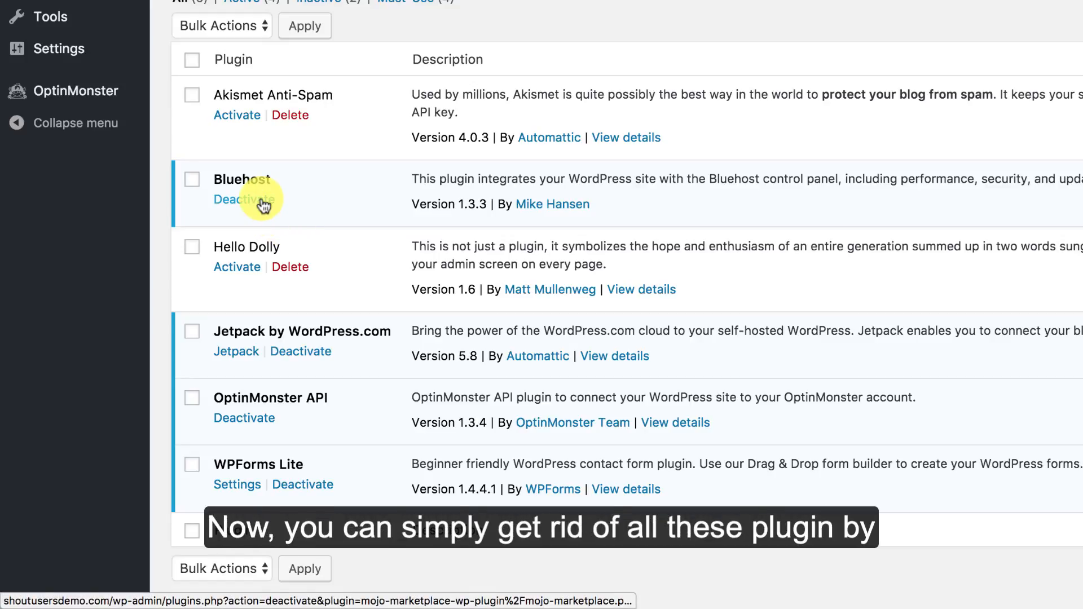
left_click(244, 199)
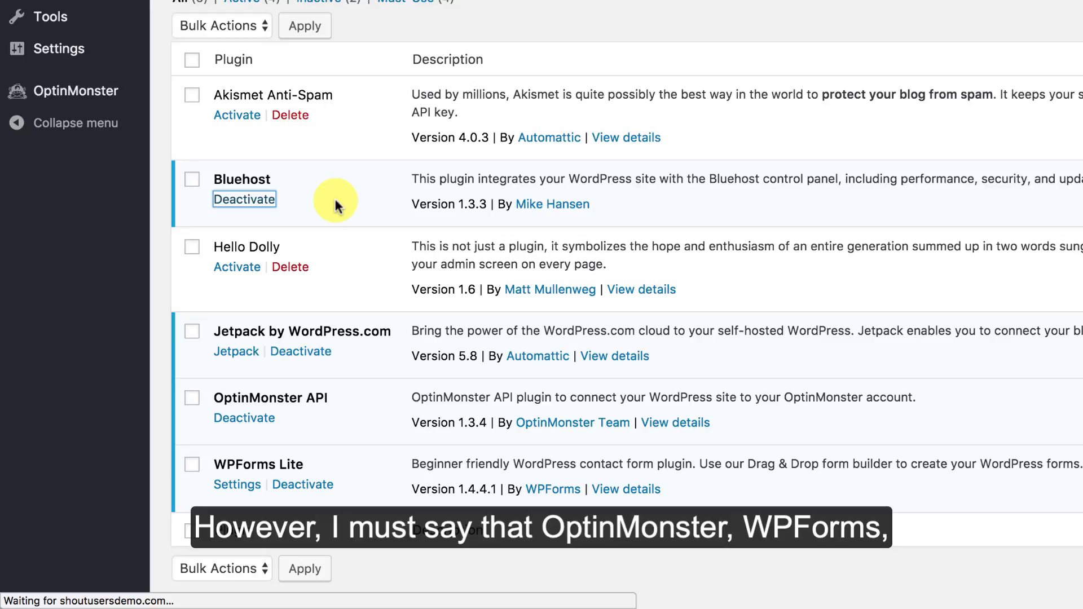
left_click(244, 199)
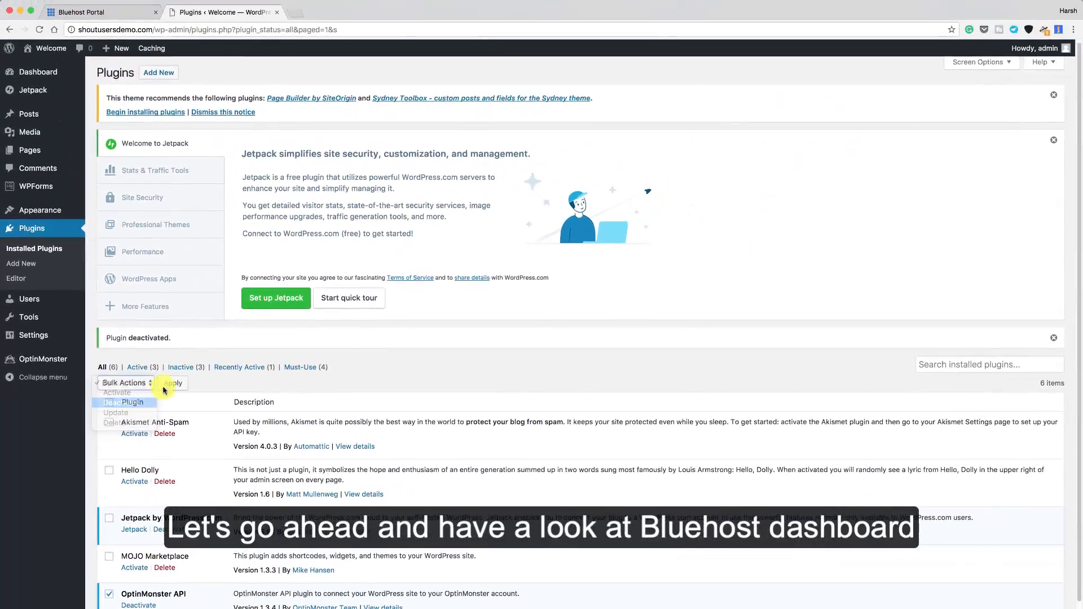
left_click(96, 12)
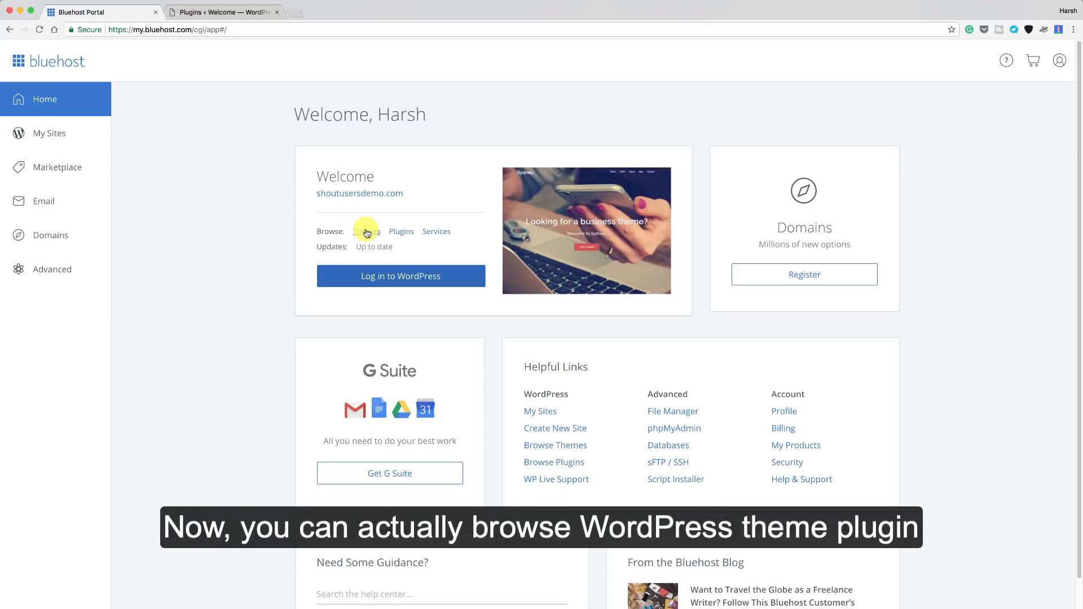
mouse_move(441, 230)
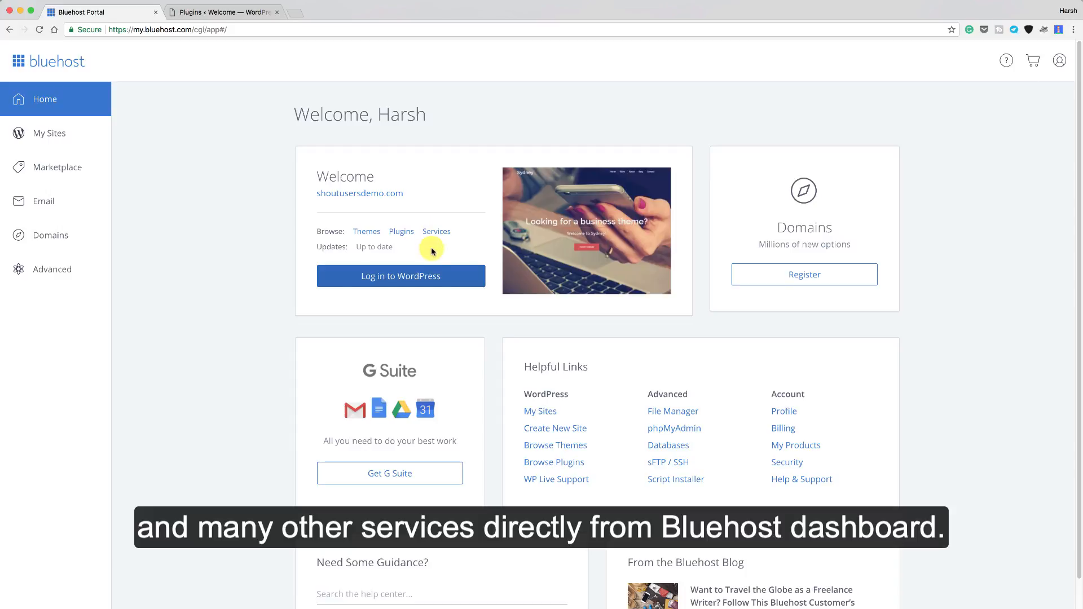
Go to My Sites to reach the Welcome site's management overview
left_click(49, 132)
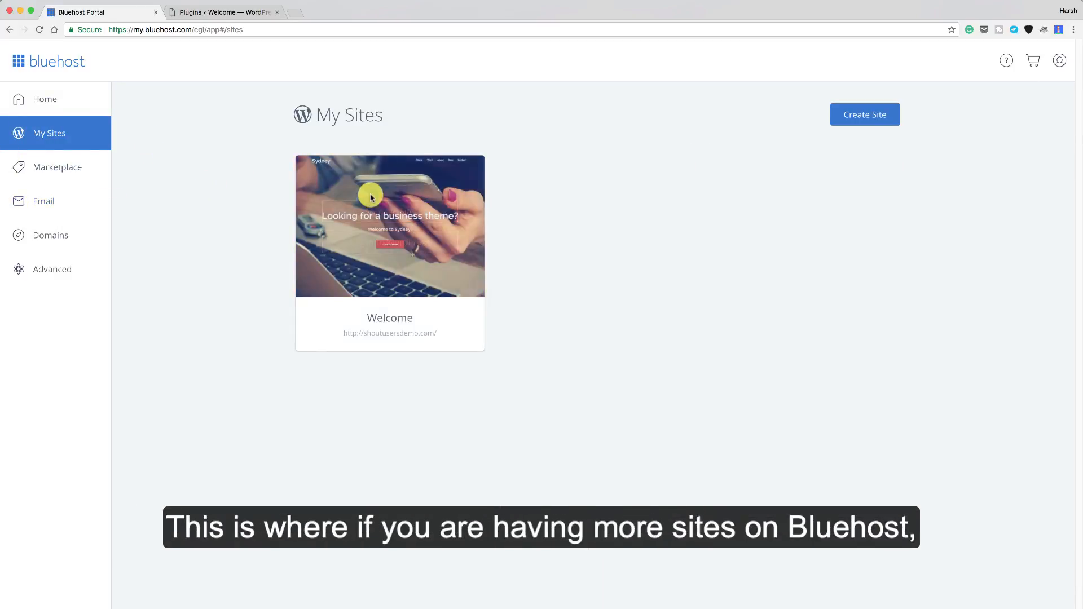
mouse_move(390, 225)
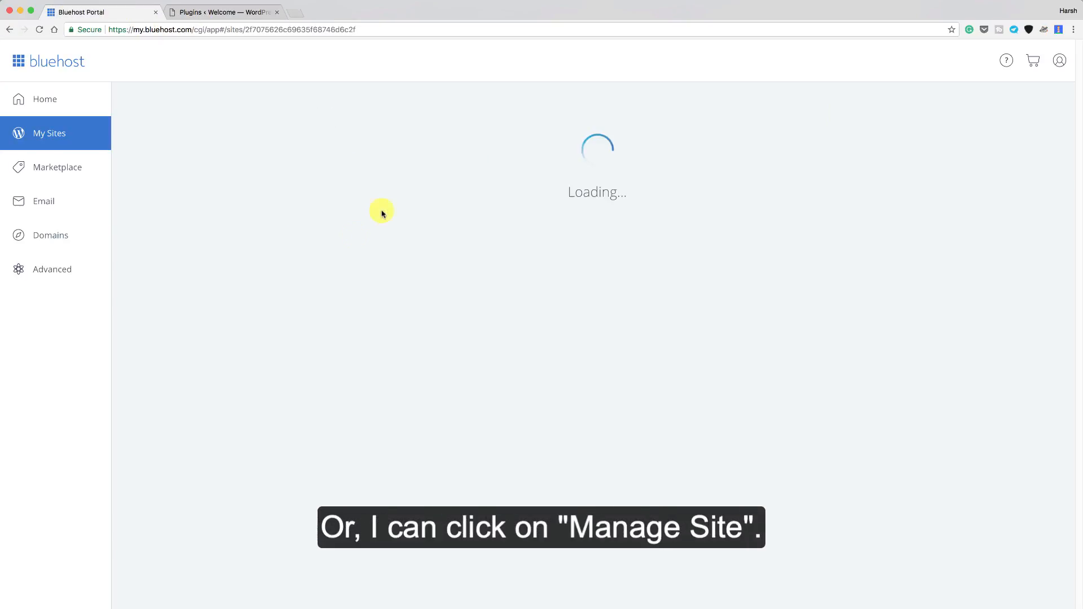
mouse_move(290, 270)
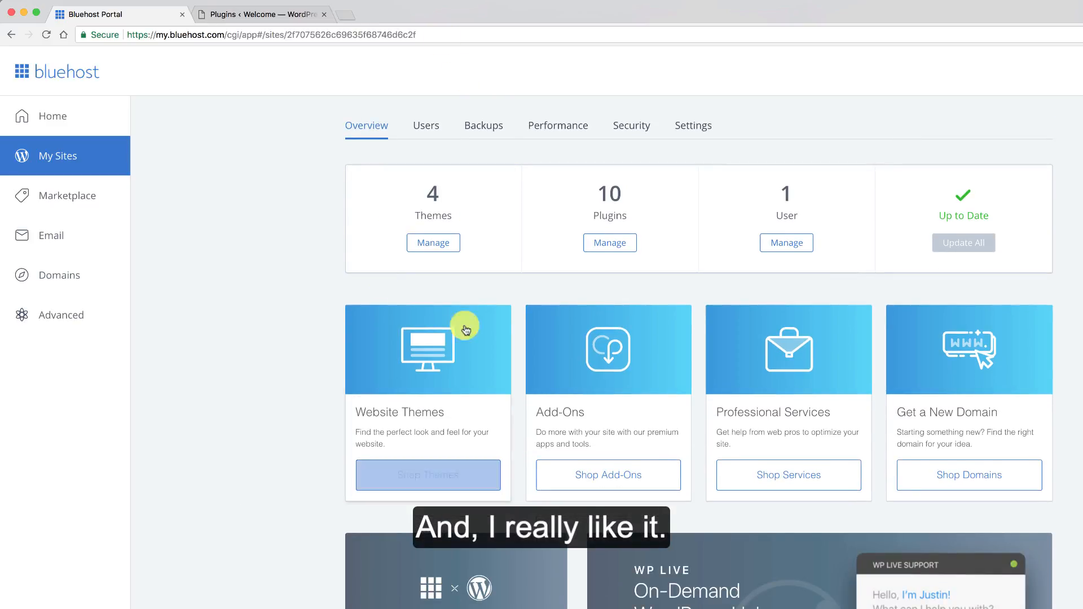
Browse the Welcome site's Users, Backups and Performance tabs
left_click(425, 126)
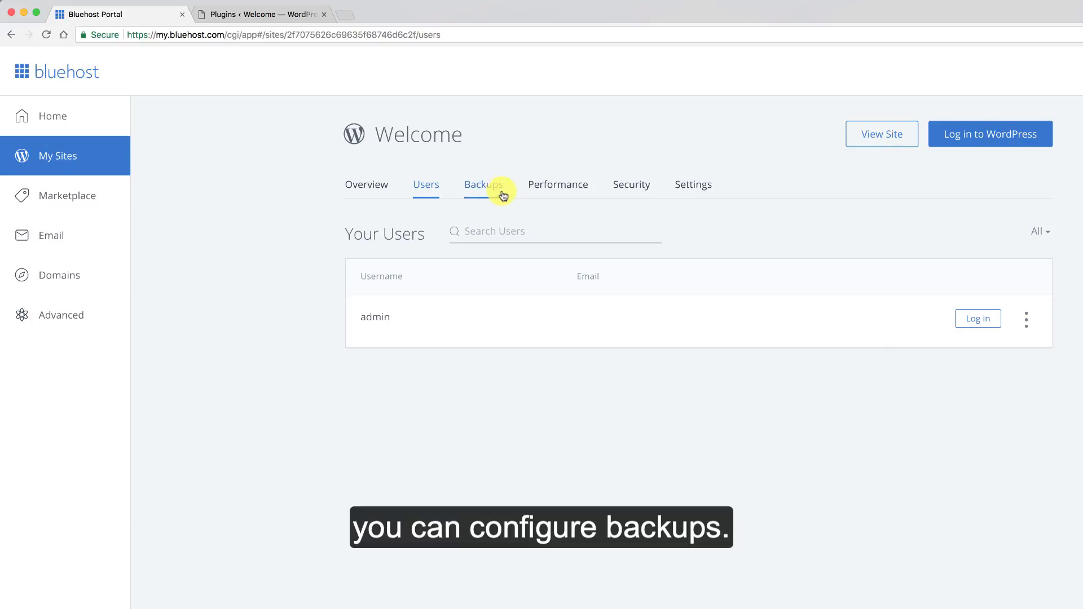
left_click(483, 184)
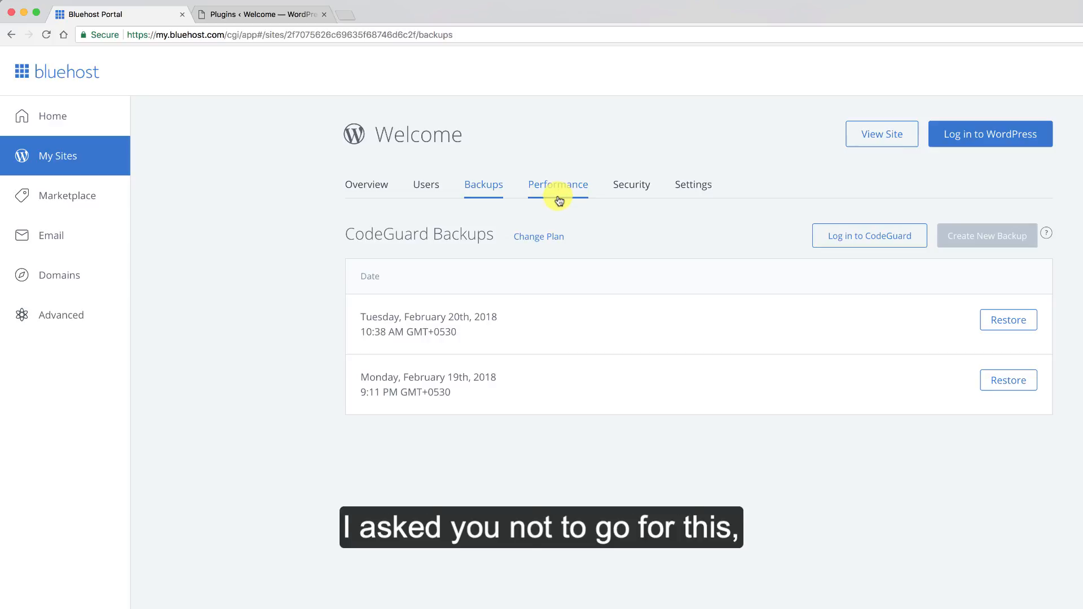
left_click(557, 184)
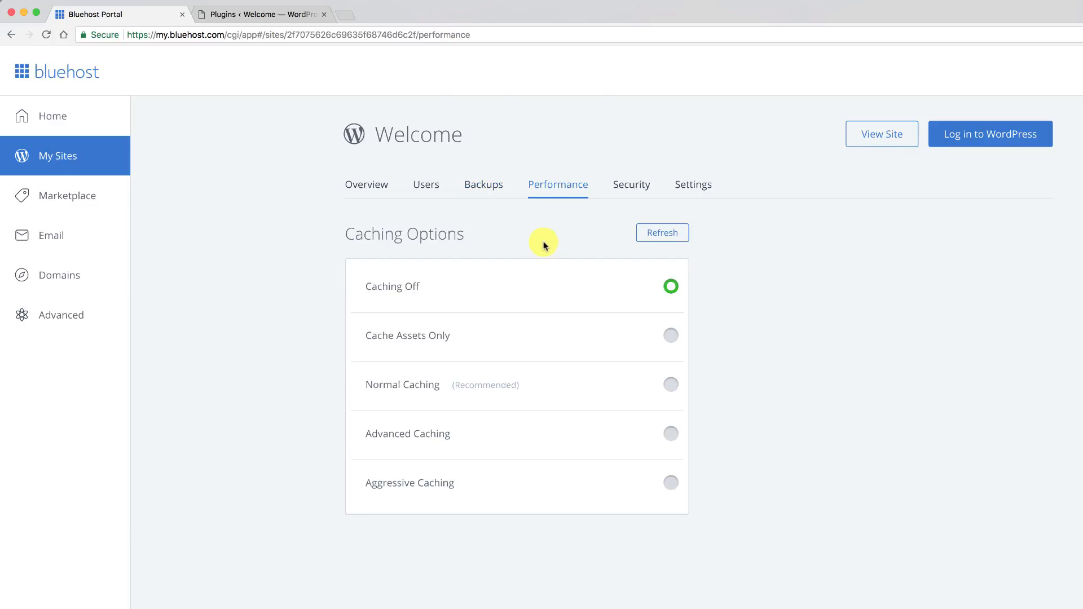
Select Normal Caching (Recommended) for the Welcome site
left_click(661, 231)
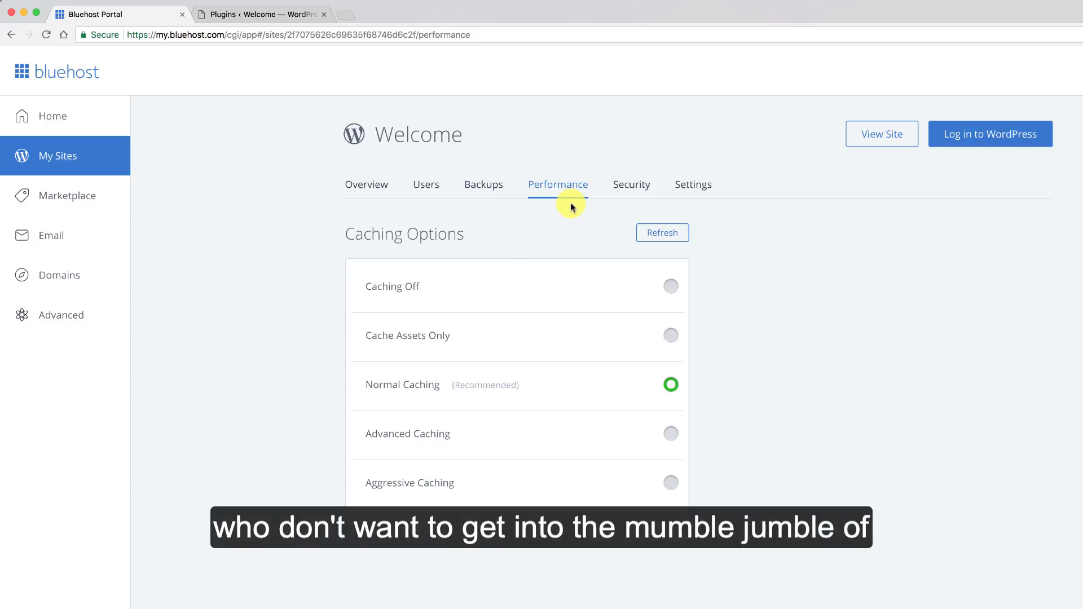
mouse_move(641, 344)
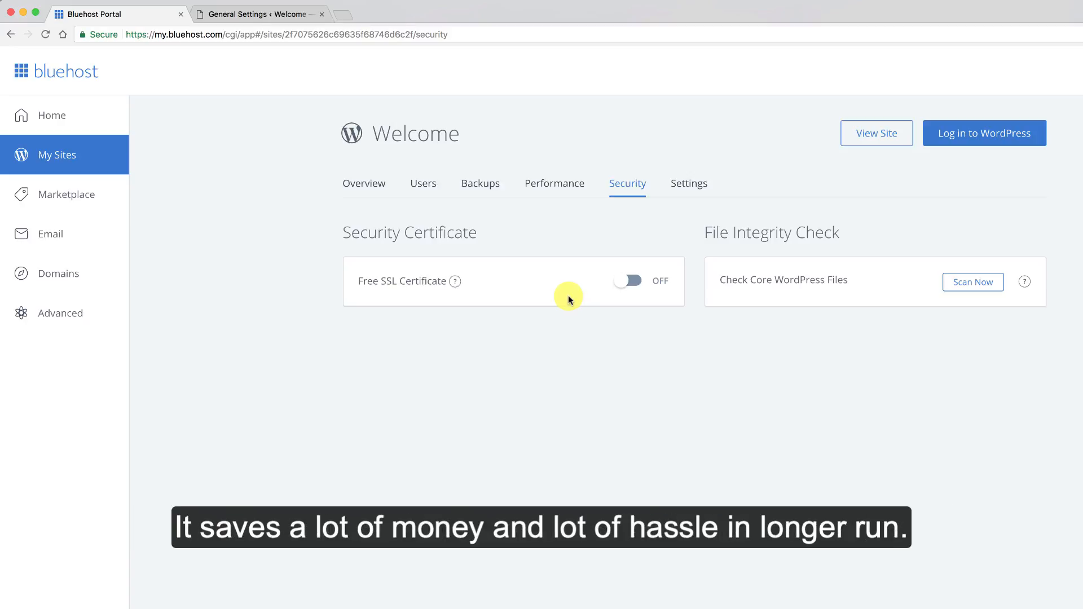
mouse_move(593, 301)
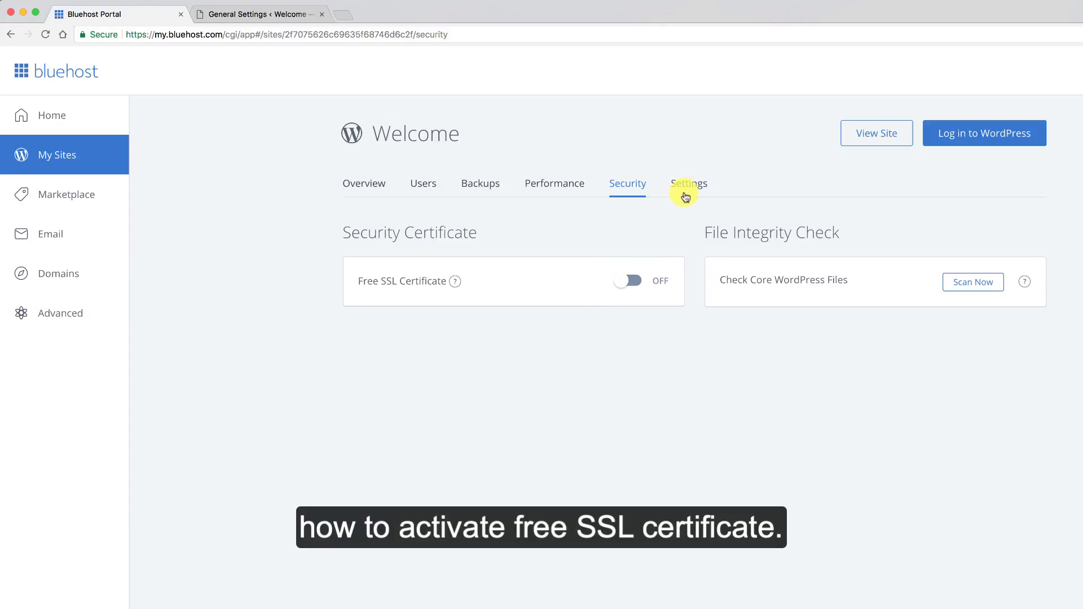
Show the Welcome site's Settings tab with URL, update, content and comment options
left_click(688, 183)
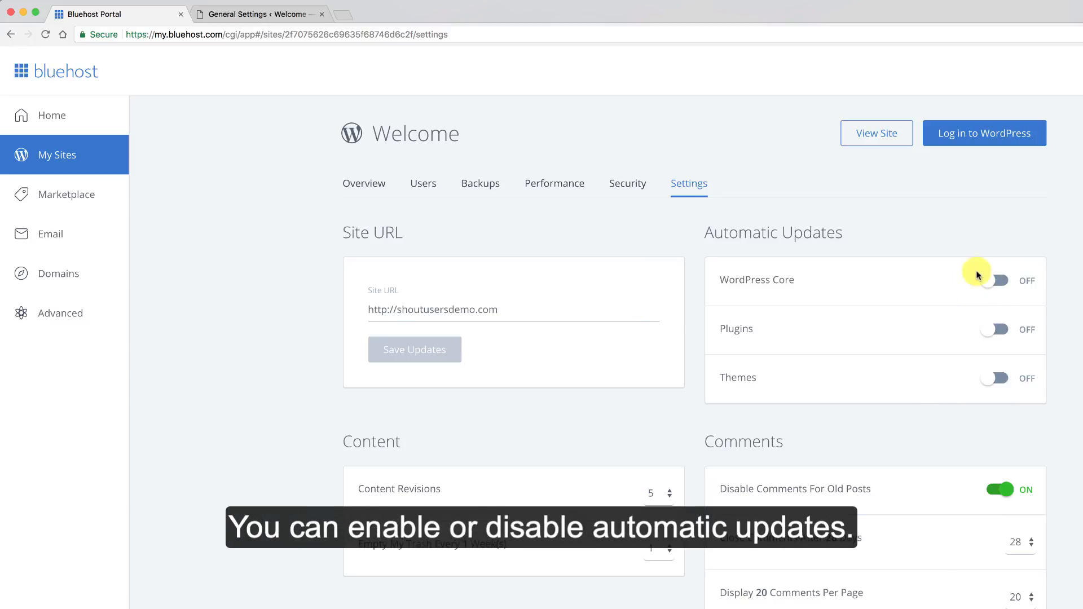
left_click(993, 280)
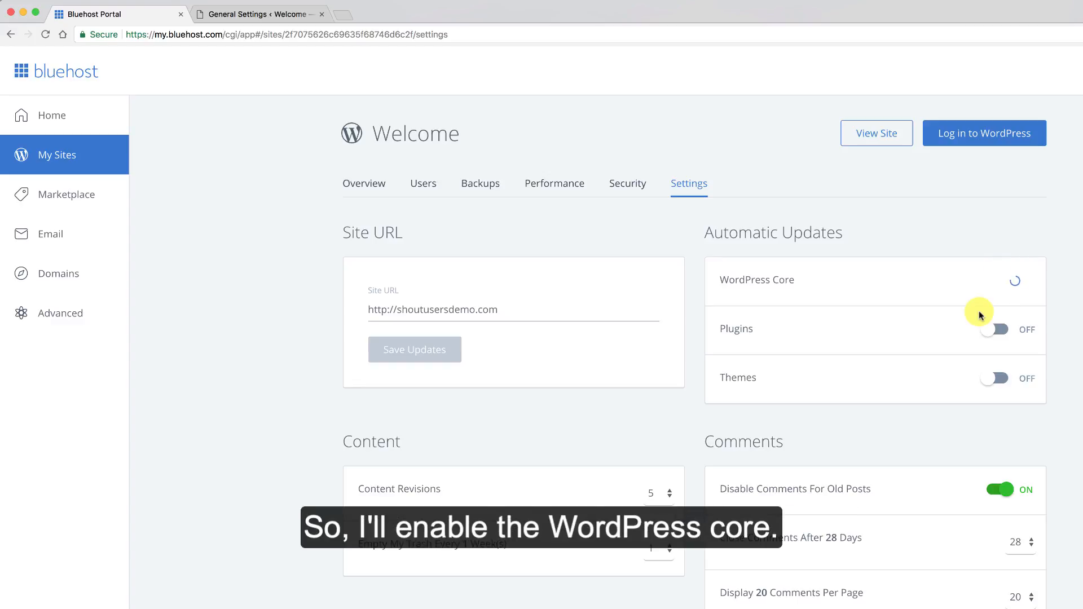
left_click(1008, 280)
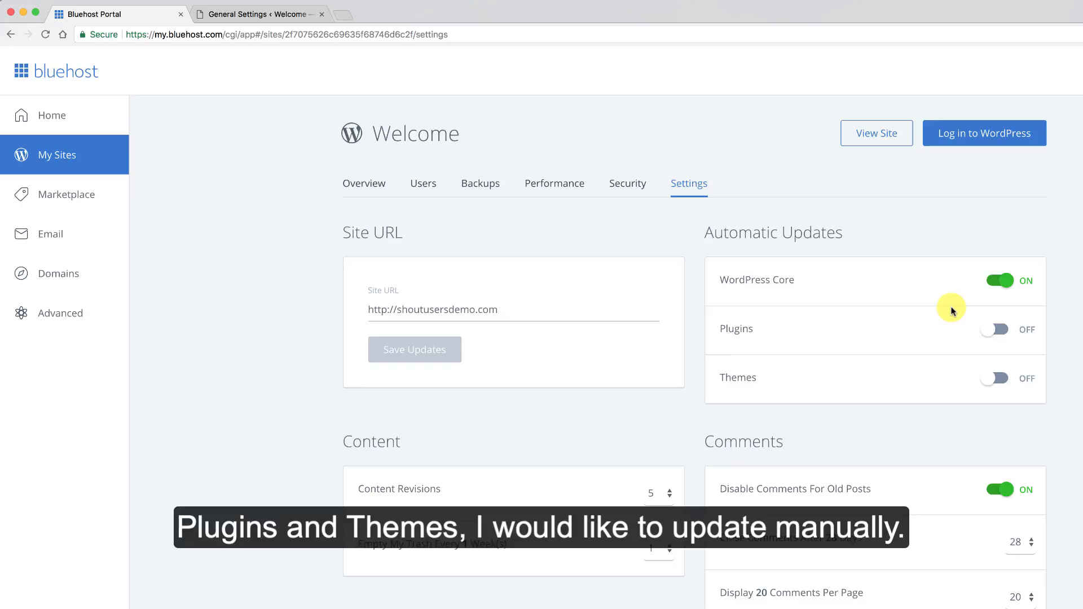
scroll("down", 3)
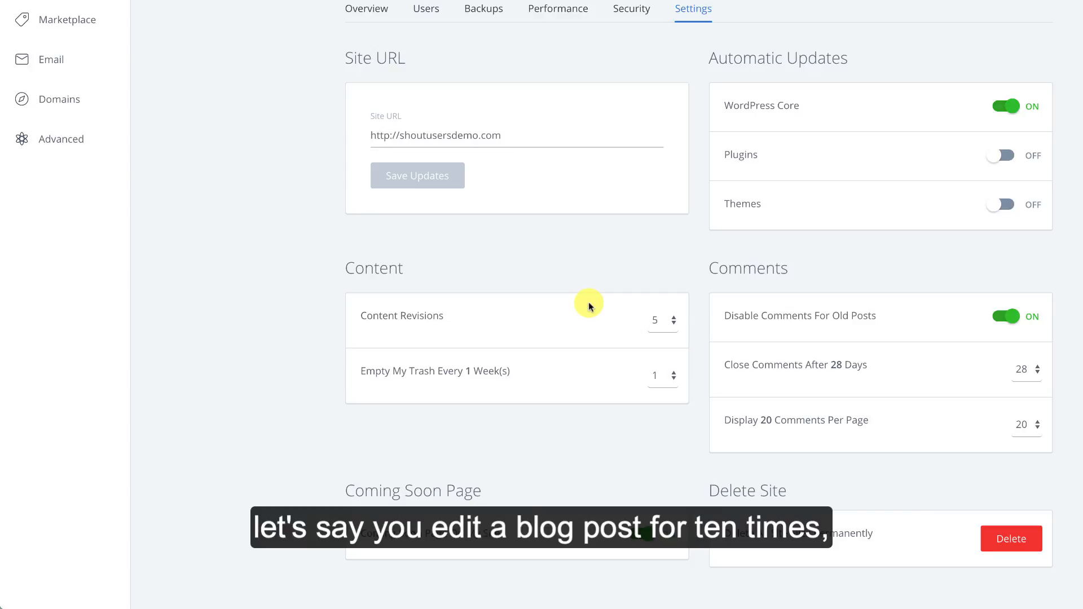
mouse_move(592, 298)
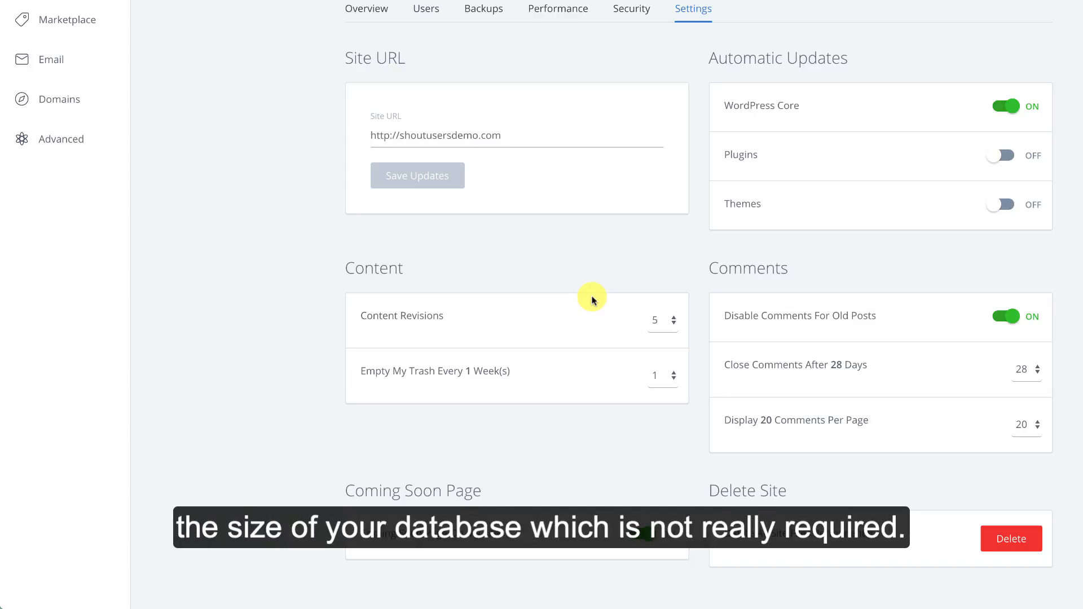
left_click(659, 320)
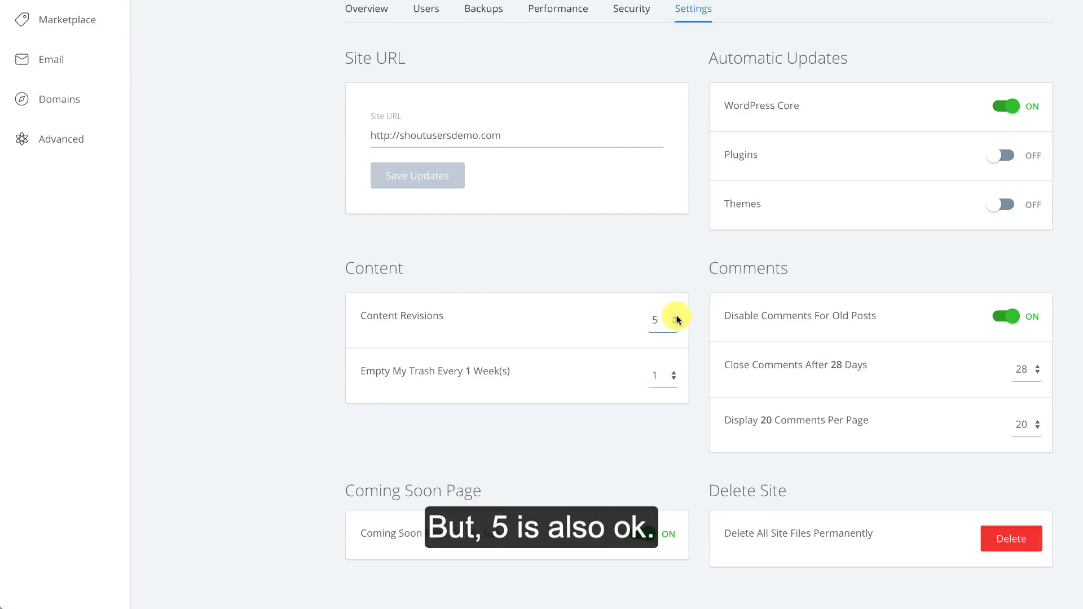
left_click(669, 375)
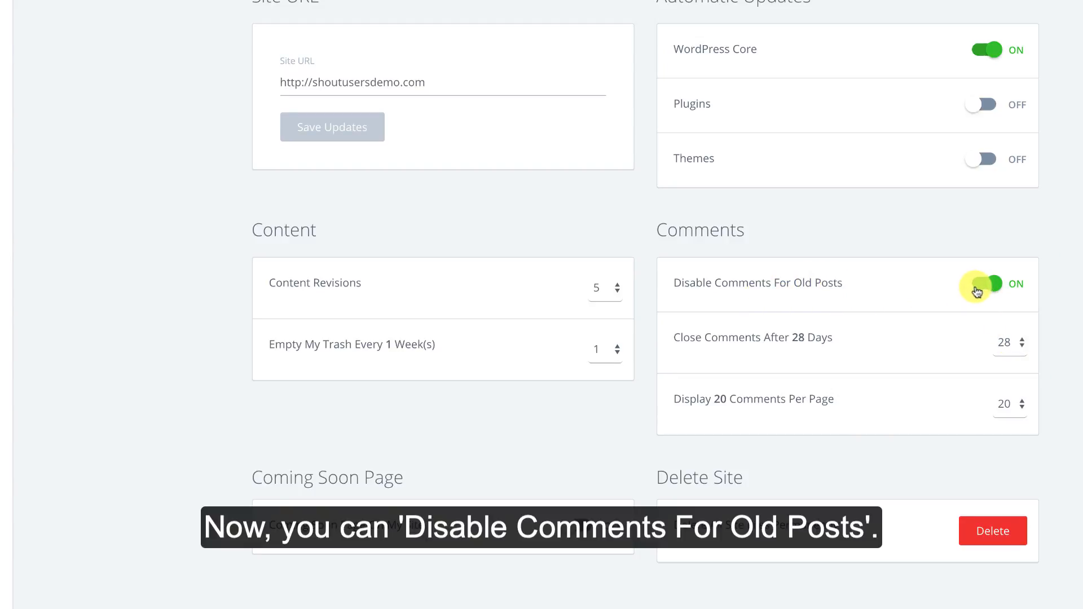
Keep comments open on old posts, closing after 100 days, with 20 per page
left_click(985, 284)
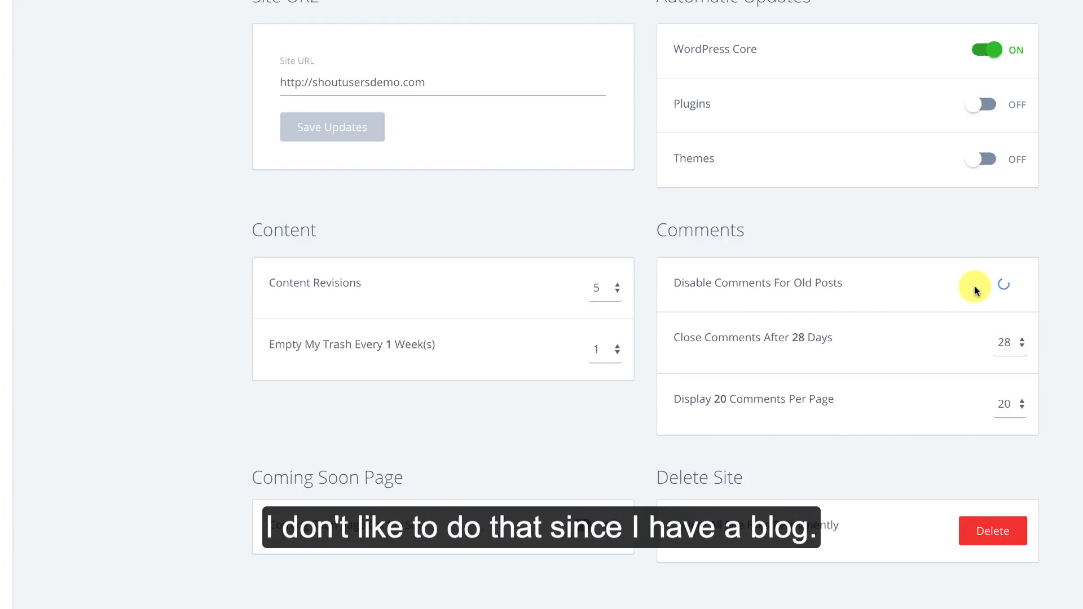
left_click(980, 283)
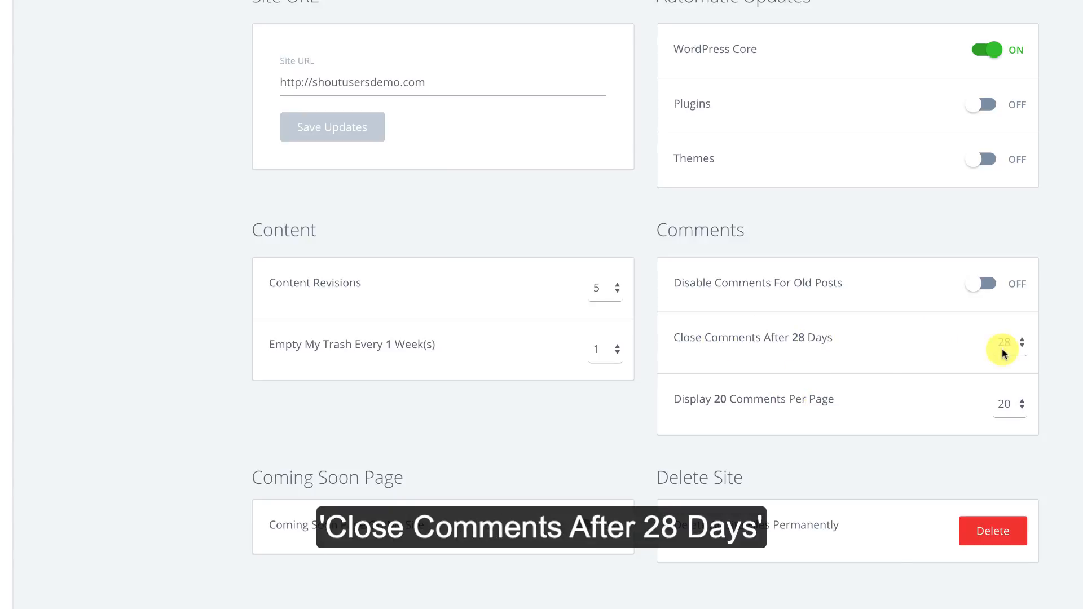
left_click(1004, 344)
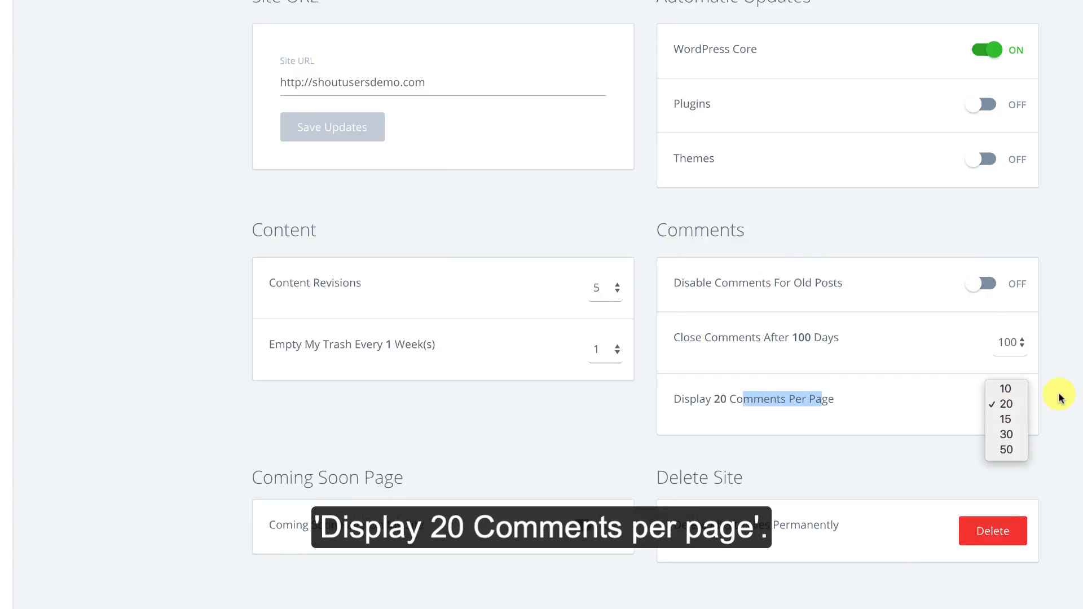
left_click(1005, 403)
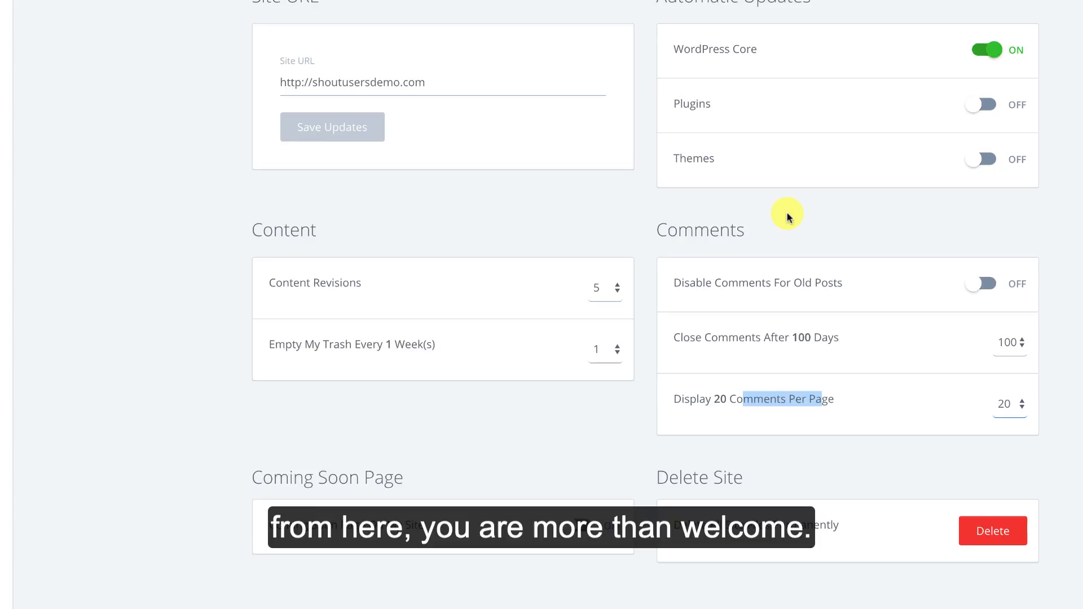
scroll("down", 3)
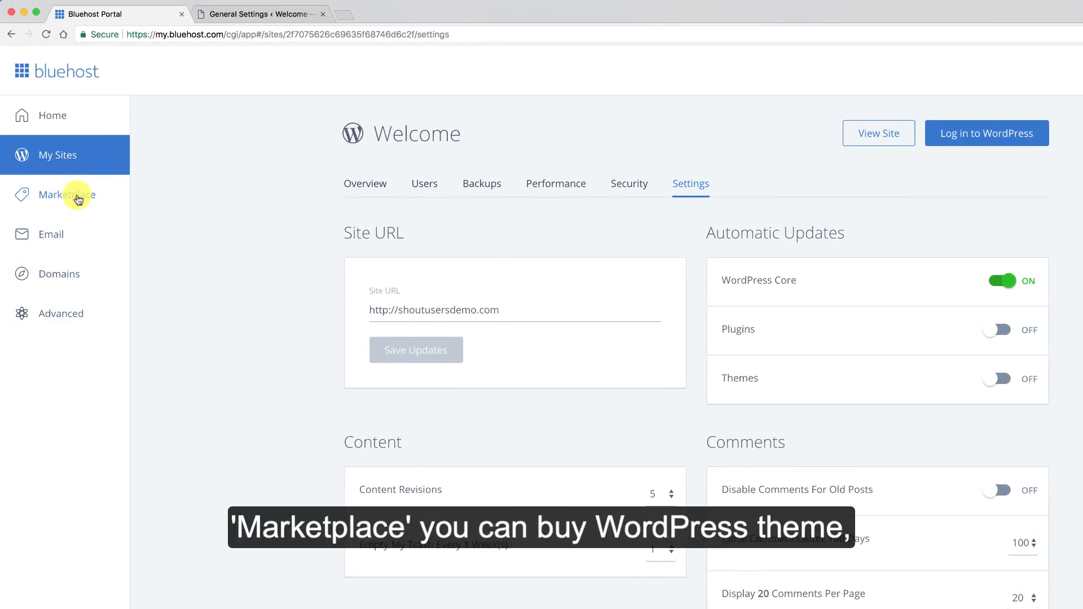
Browse the Marketplace's themes, add-ons, professional services and featured products
left_click(65, 194)
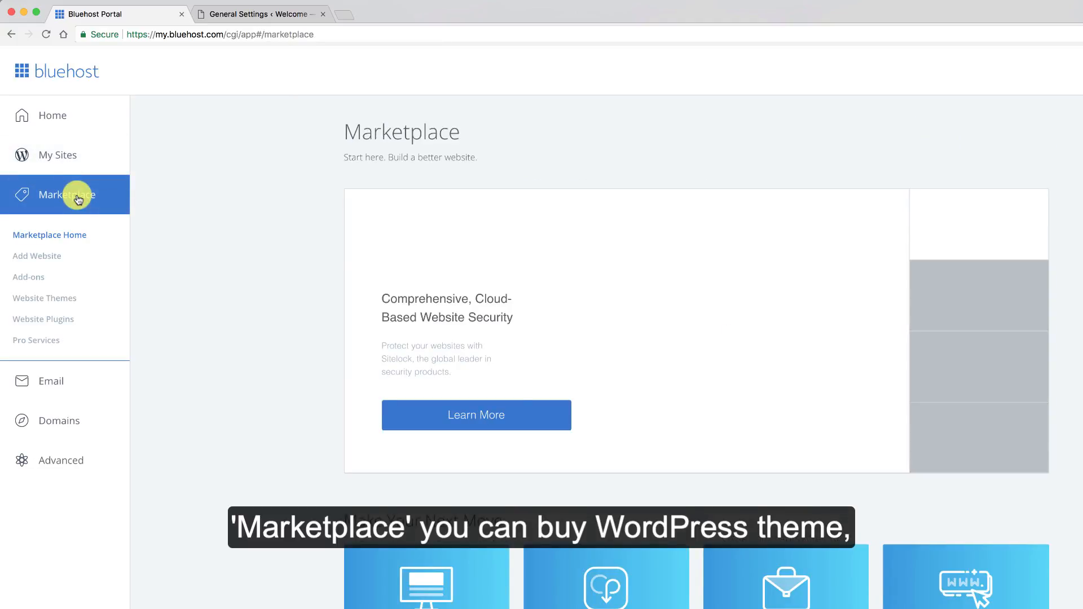
scroll("down", 3)
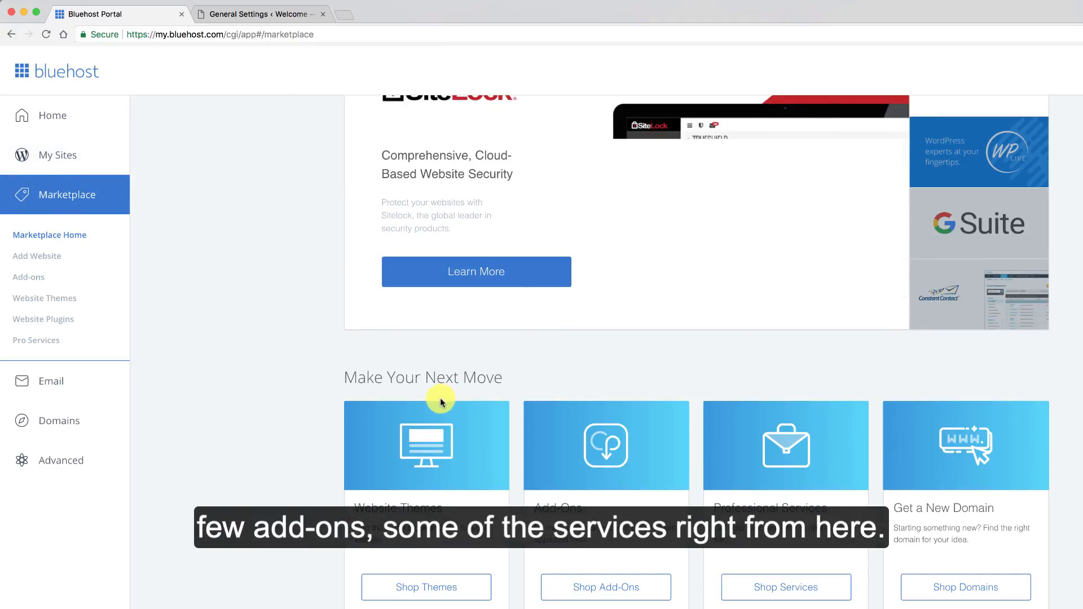
scroll("down", 3)
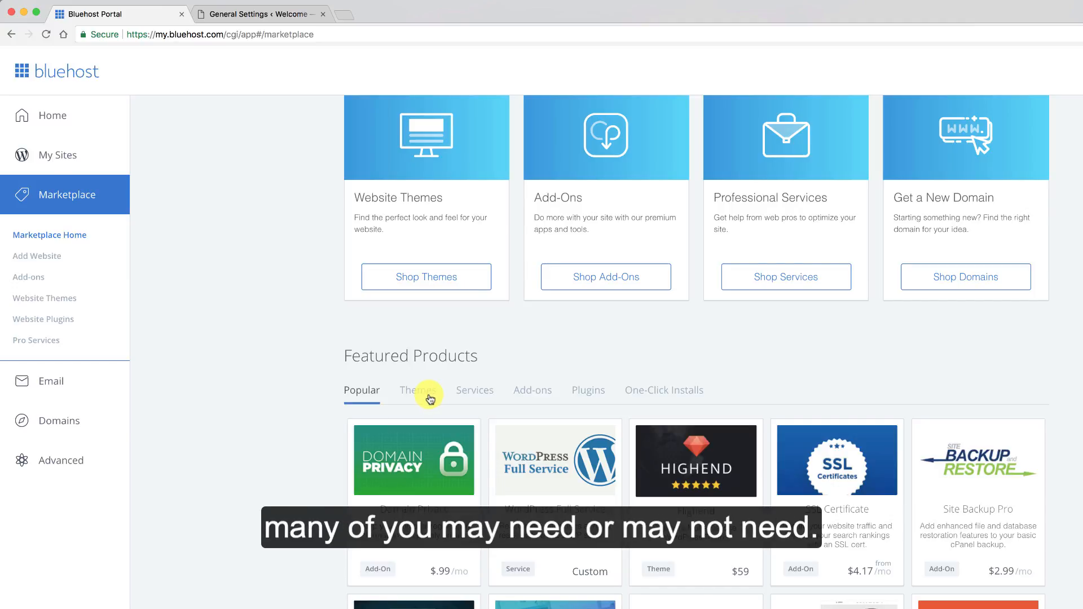
mouse_move(300, 215)
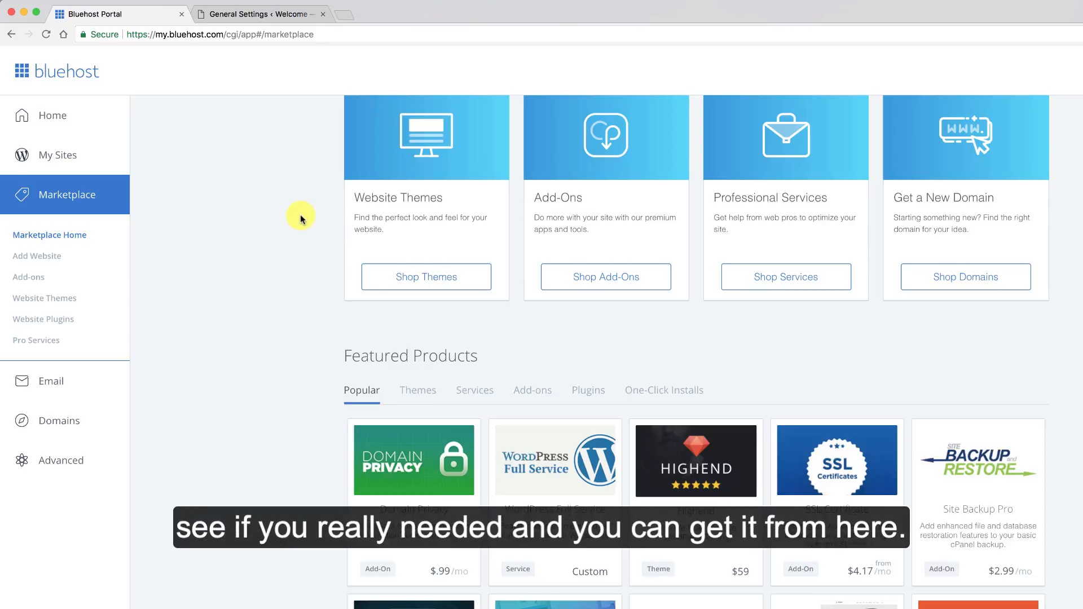
left_click(51, 234)
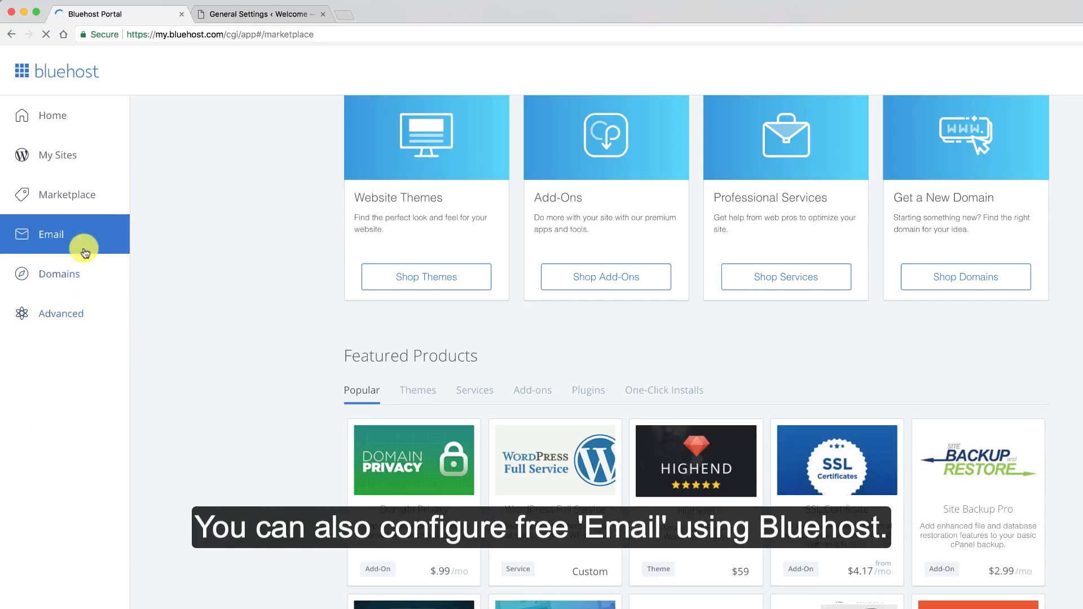
mouse_move(204, 225)
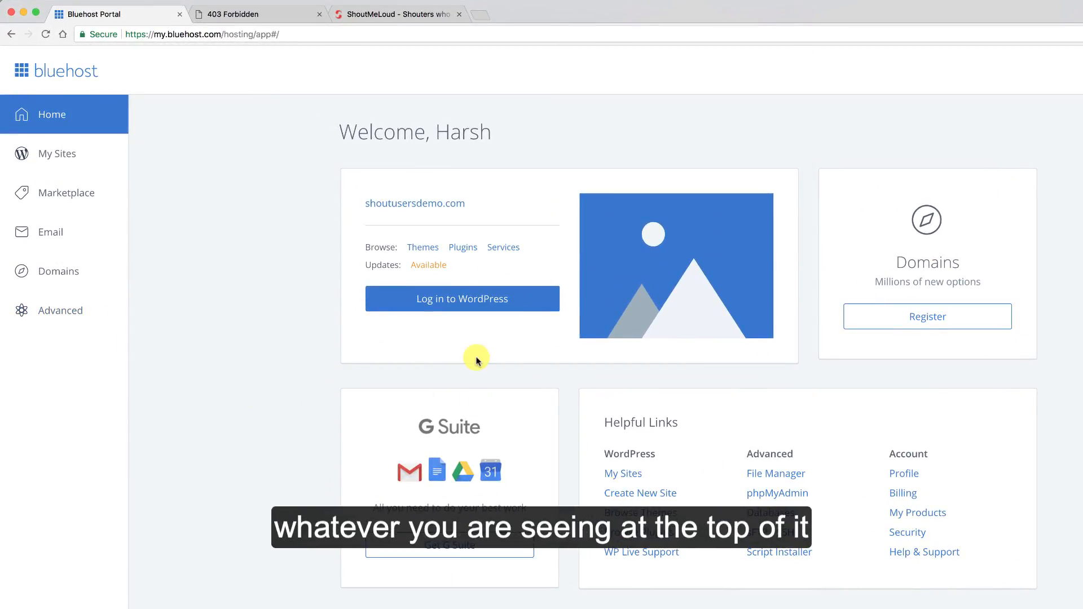
Load cPanel's file, database and email tools through the Advanced sidebar item
left_click(61, 310)
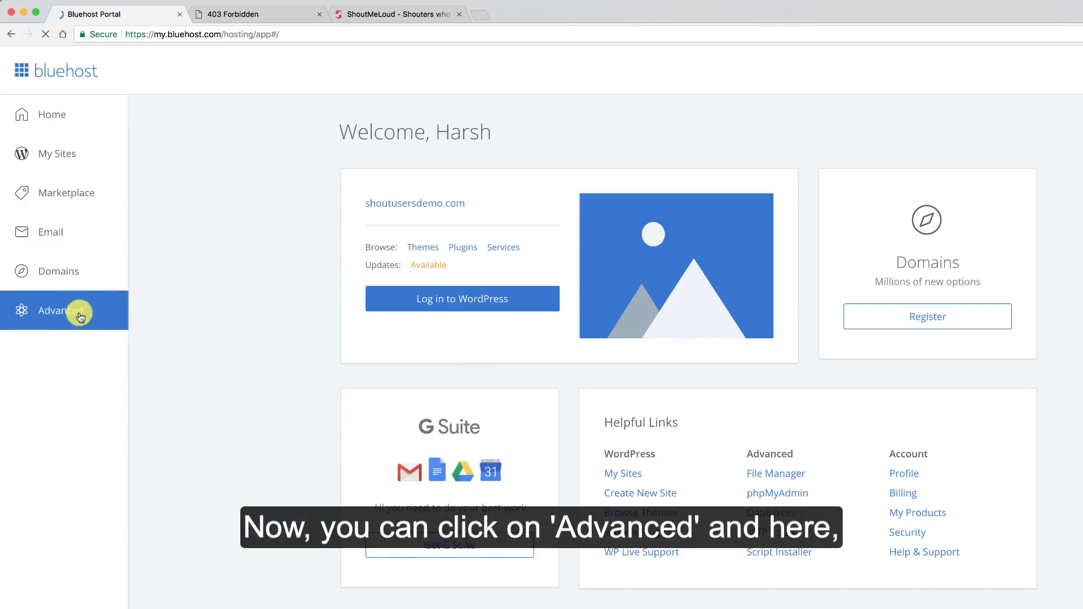
left_click(60, 310)
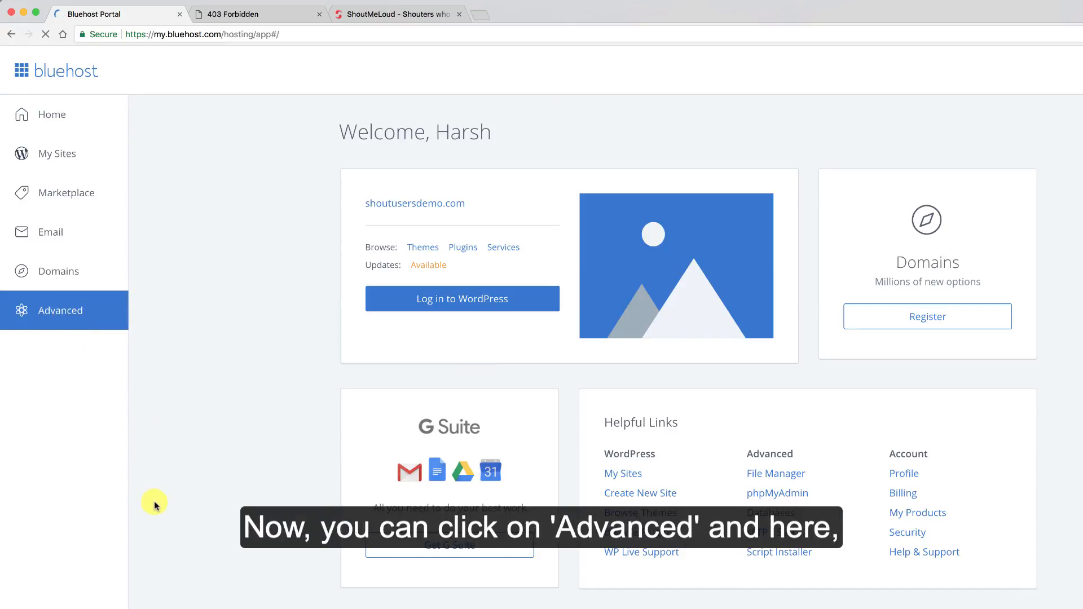
left_click(60, 310)
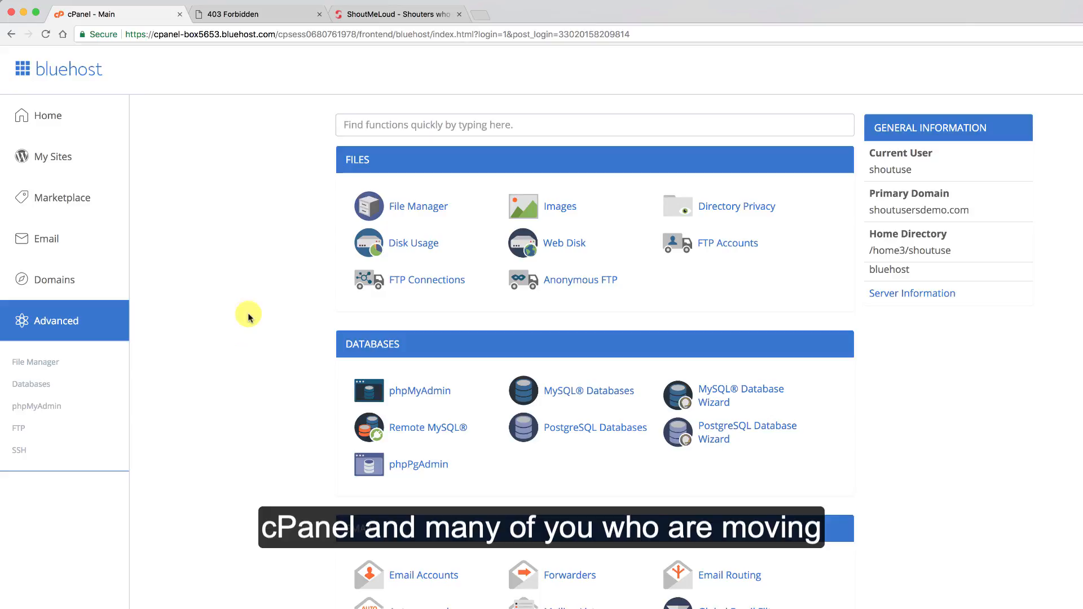
Scroll past cPanel's Security, Software and Advanced tools, then return to the Bluehost Home dashboard
scroll("down", 3)
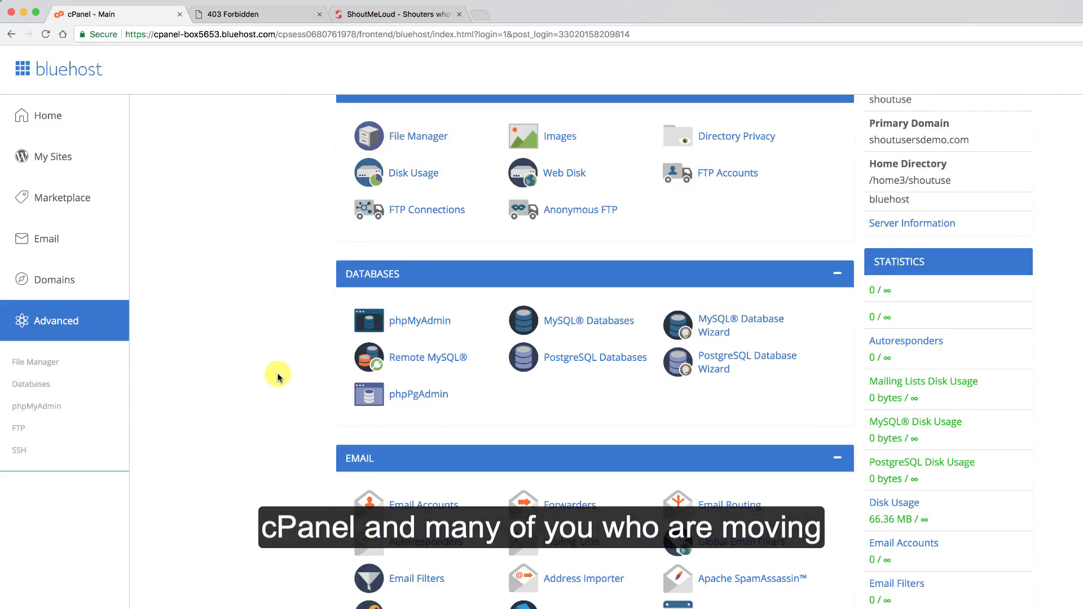
scroll("down", 3)
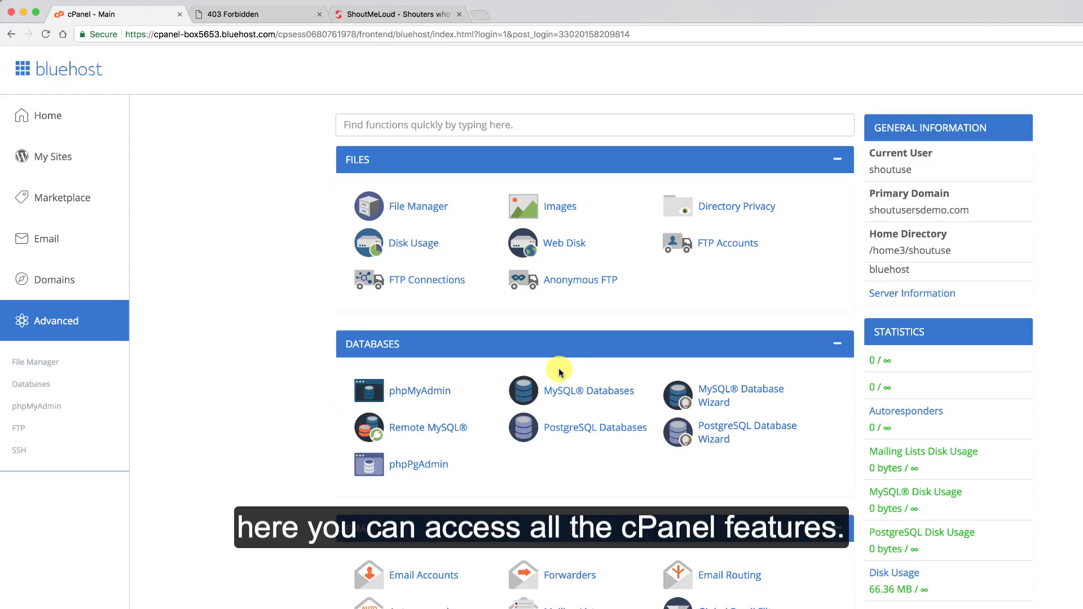
scroll("down", 3)
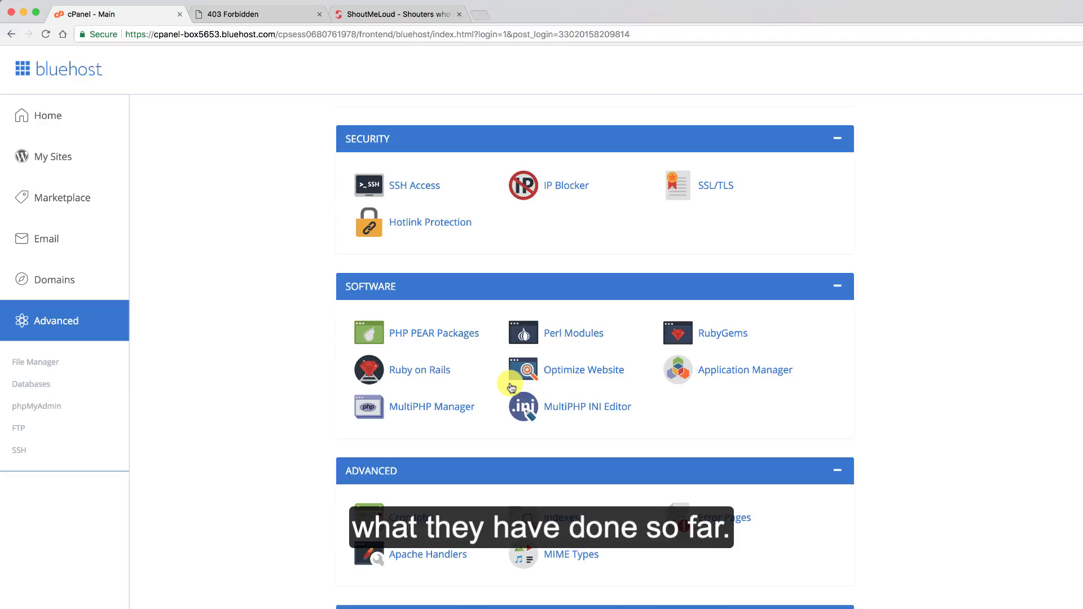
left_click(47, 115)
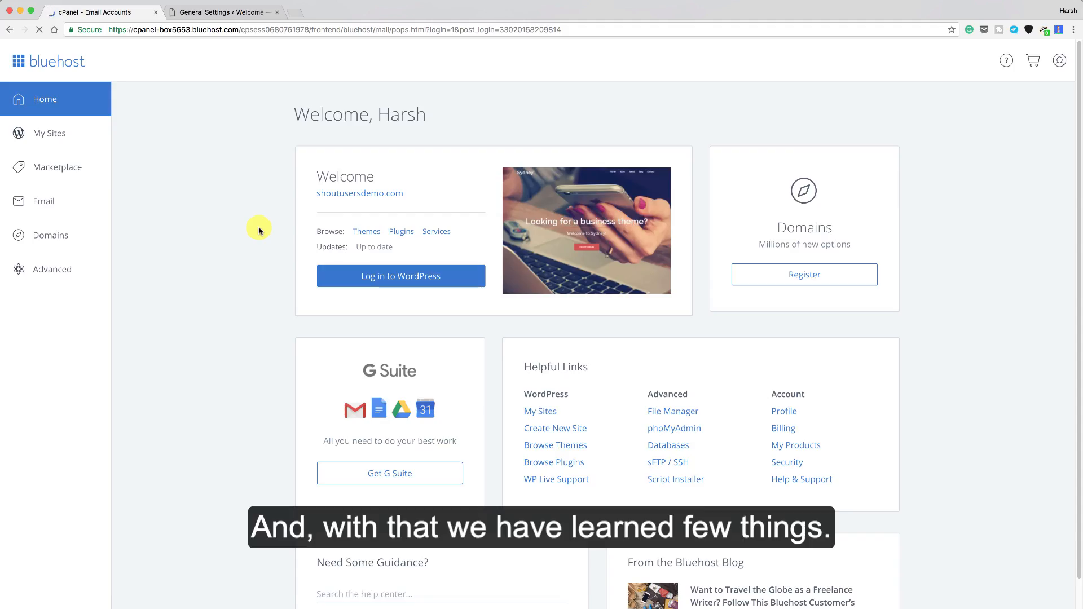